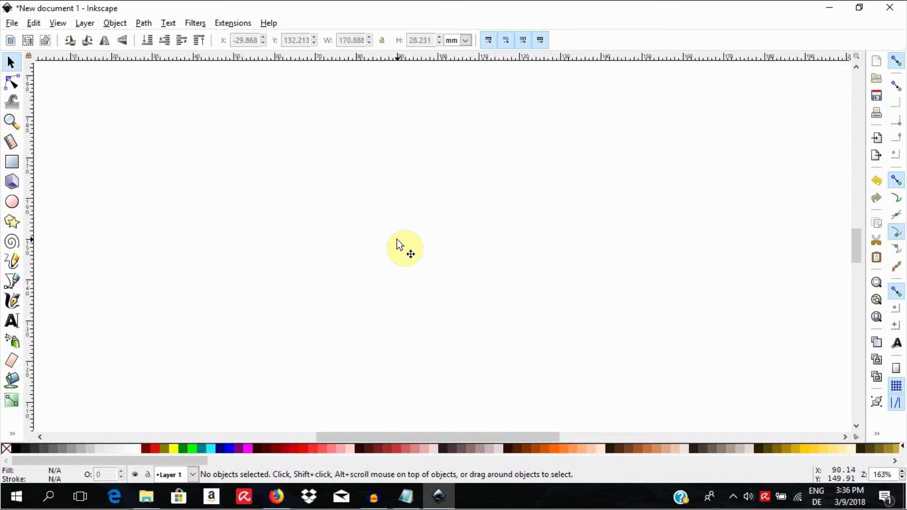
mouse_move(406, 210)
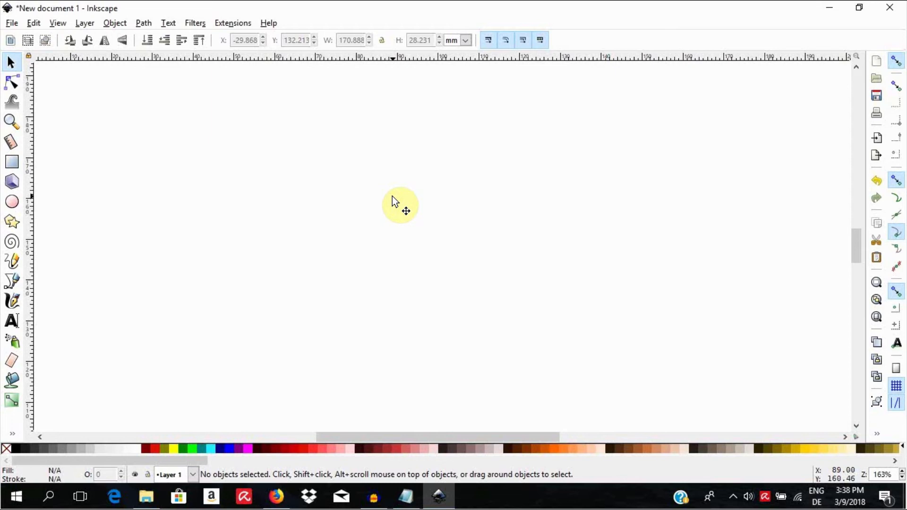
mouse_move(400, 205)
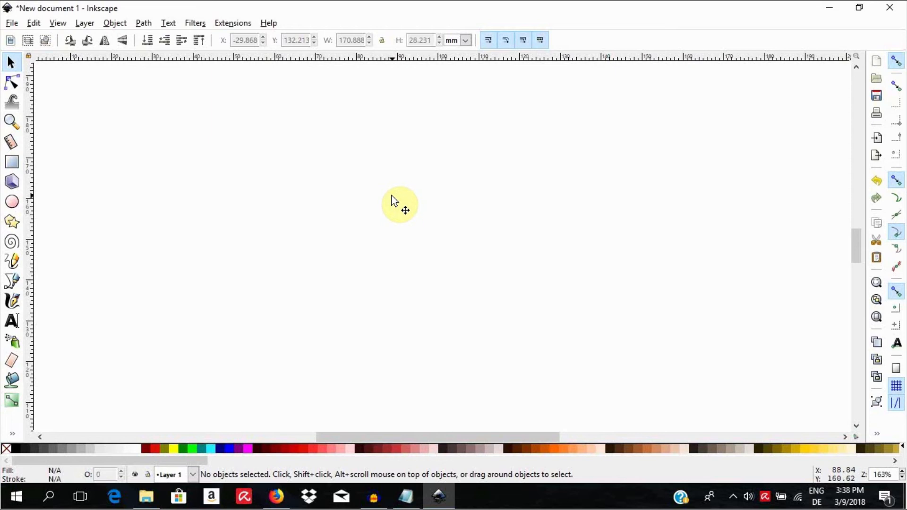
mouse_move(395, 204)
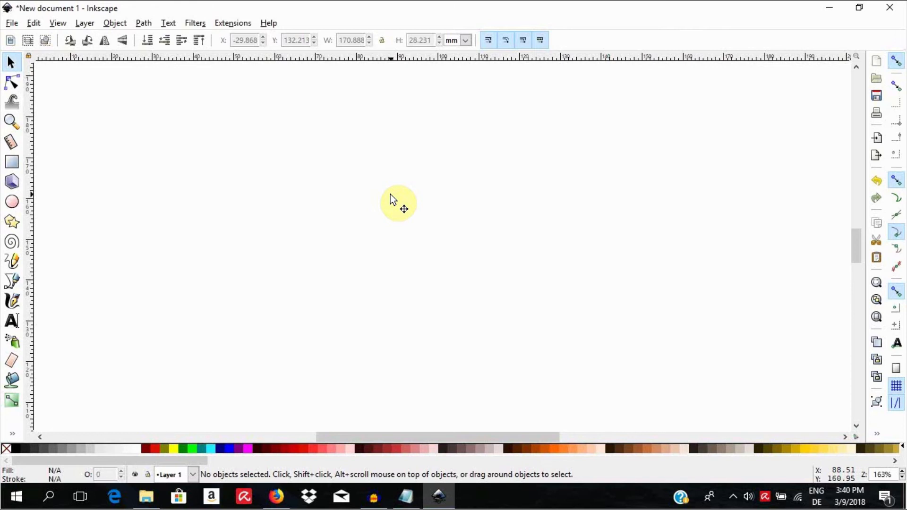
mouse_move(372, 213)
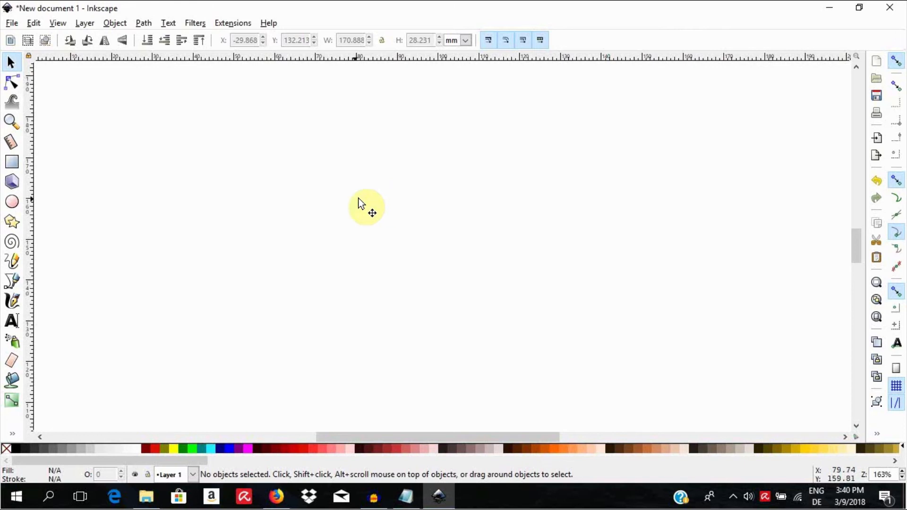
mouse_move(144, 258)
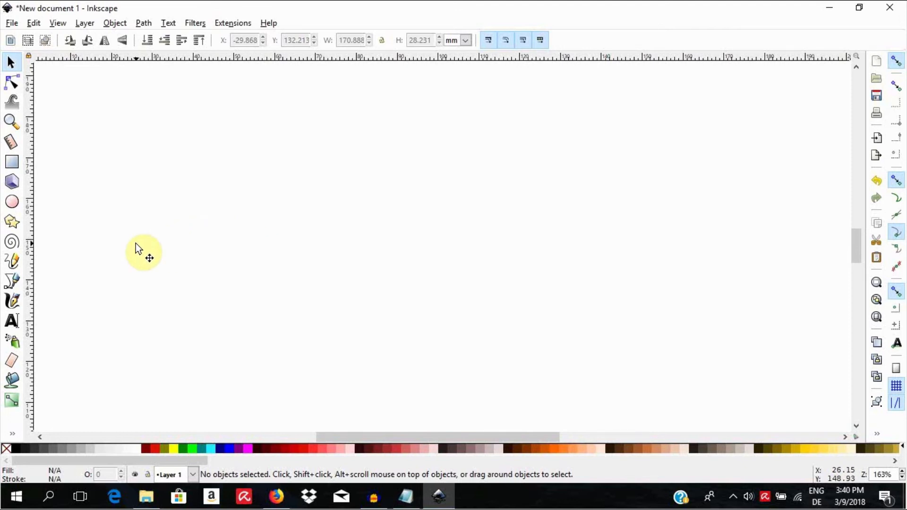
mouse_move(59, 284)
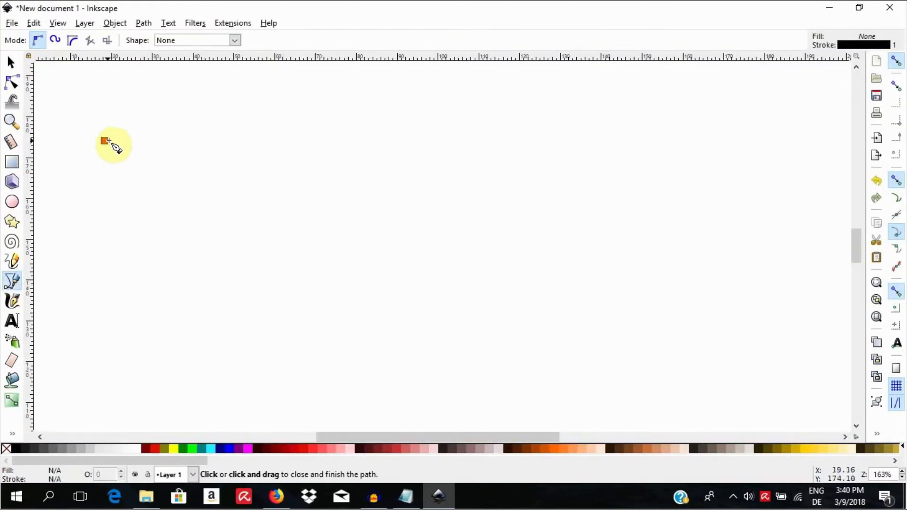
Step: Use the Bezier pen tool to draw three equal horizontal lines across the page top
click(104, 141)
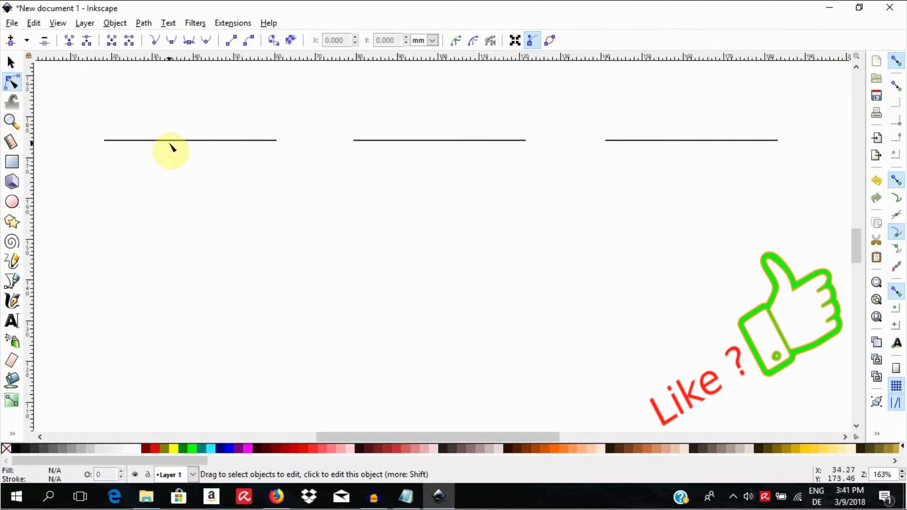
Step: Drag the left line's segment upward and even it out into a symmetric arch
click(173, 140)
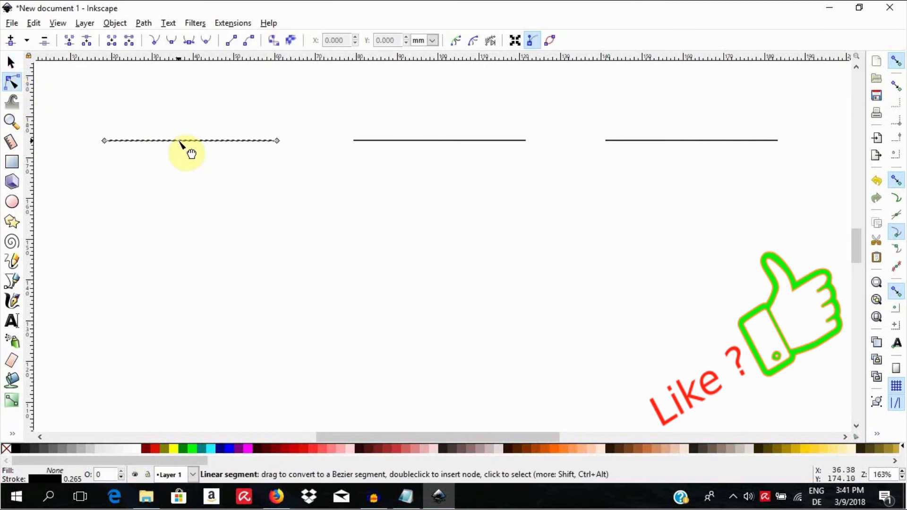
drag(188, 140, 234, 93)
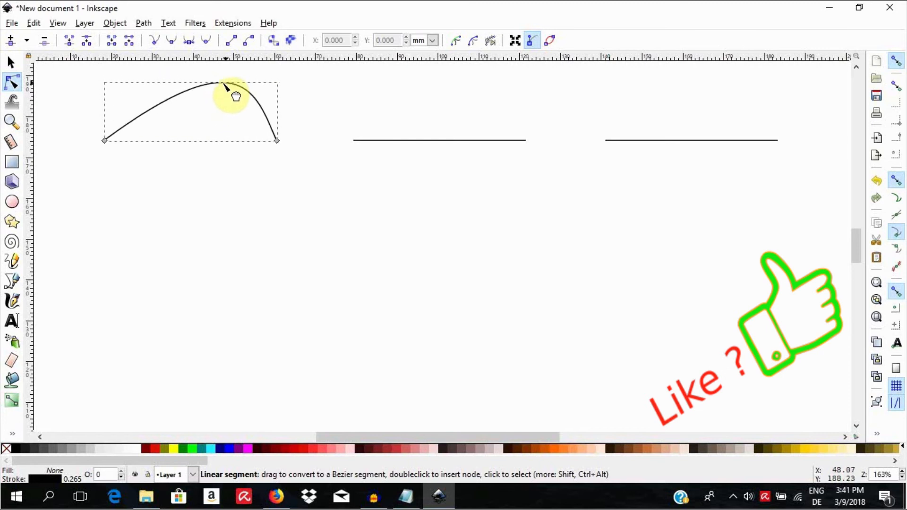
drag(226, 87, 188, 78)
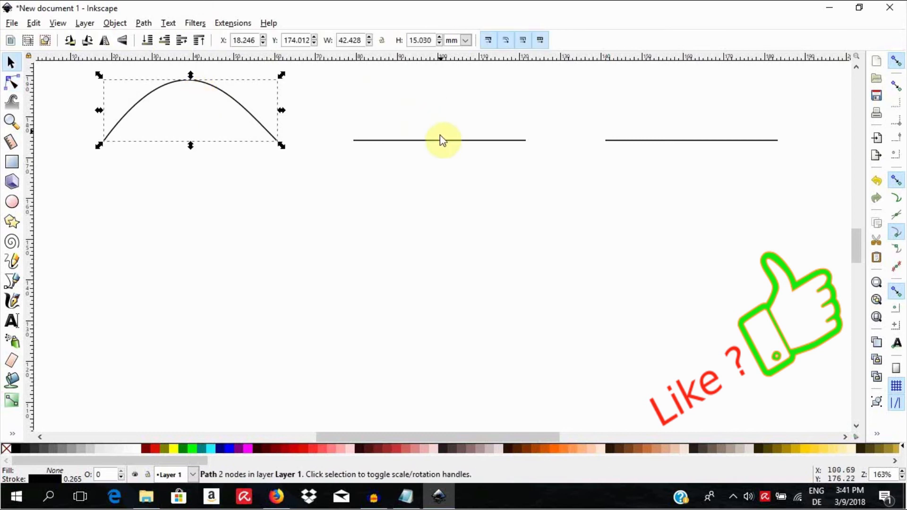
Step: Insert many nodes on the middle line and pull its centre up into a tall bell peak
click(11, 81)
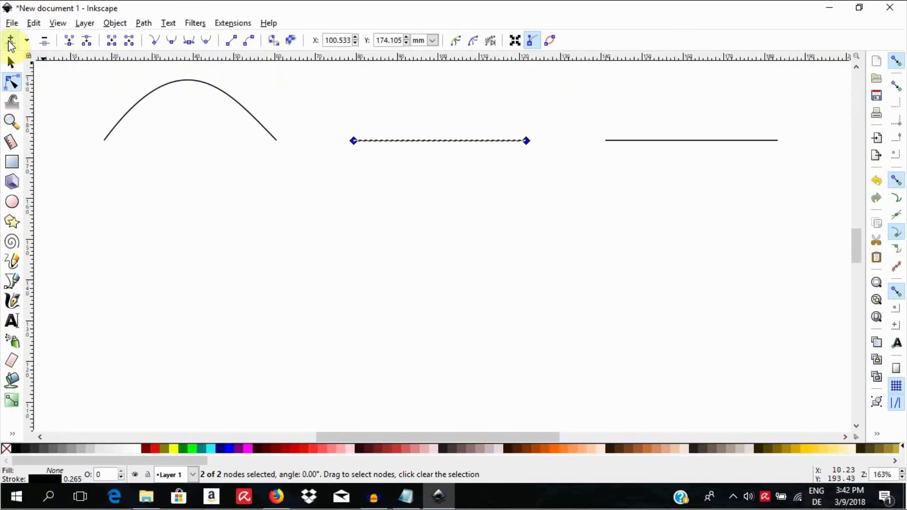
click(10, 39)
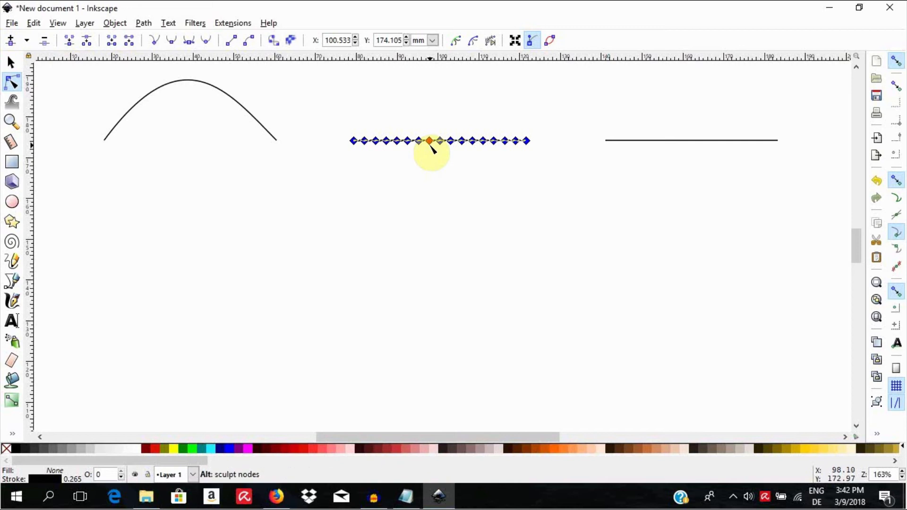
drag(430, 140, 440, 129)
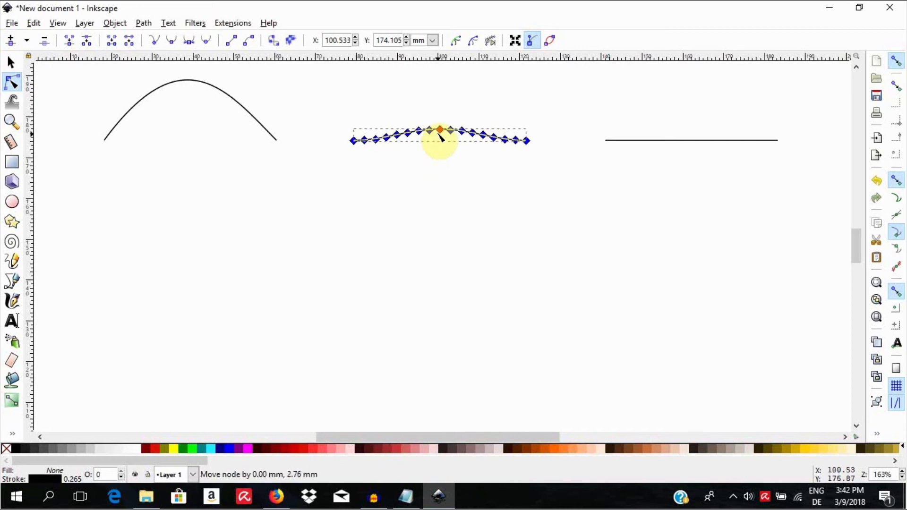
drag(440, 129, 435, 80)
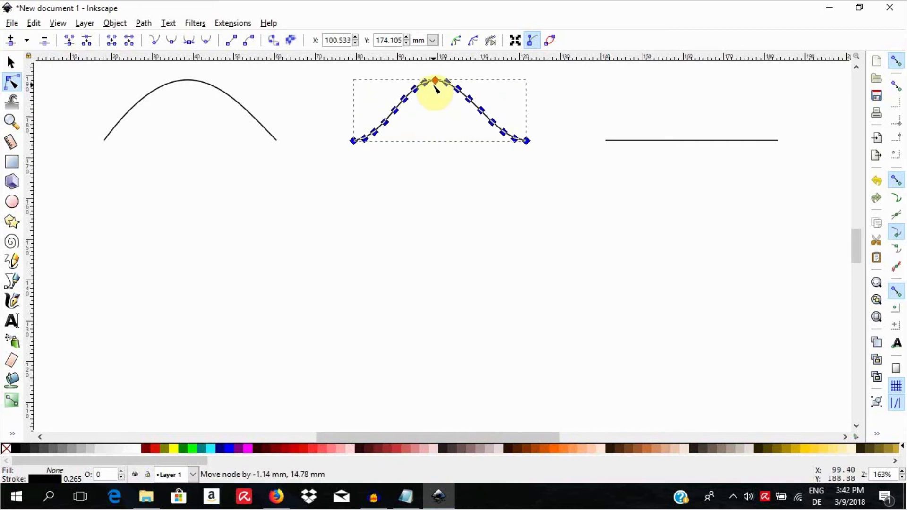
drag(435, 81, 435, 67)
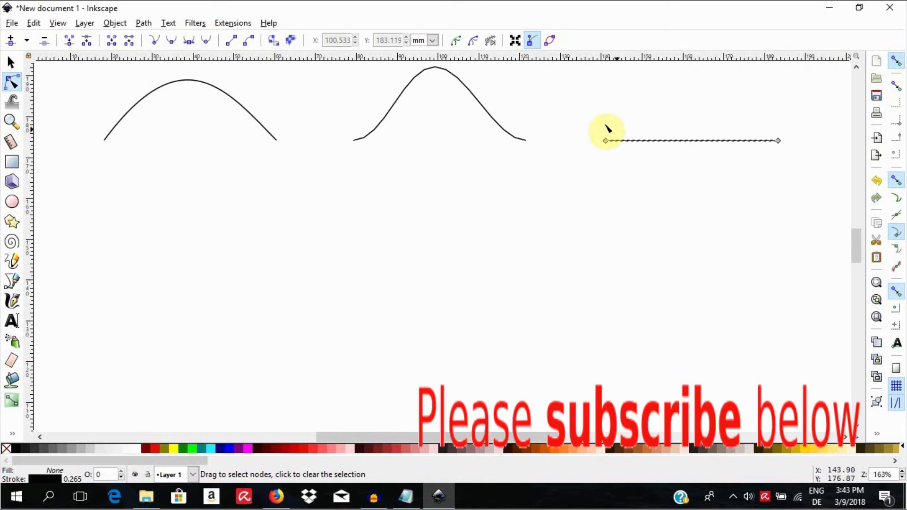
Step: Select the right line's nodes and drag nodes up and down into sharp spikes
drag(607, 128, 682, 170)
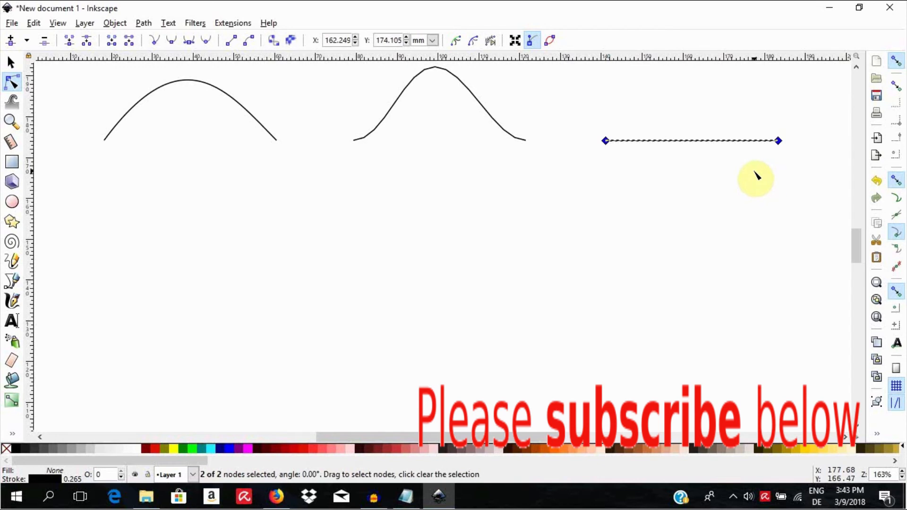
mouse_move(620, 156)
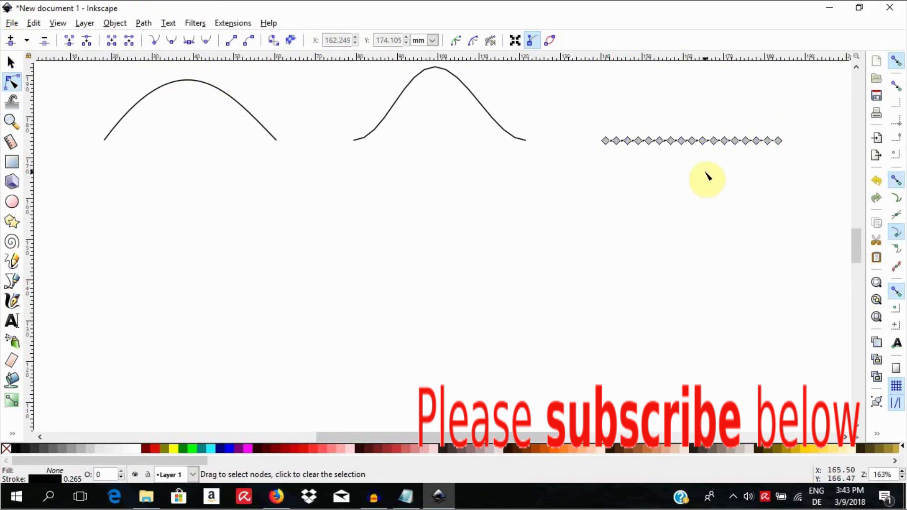
click(757, 141)
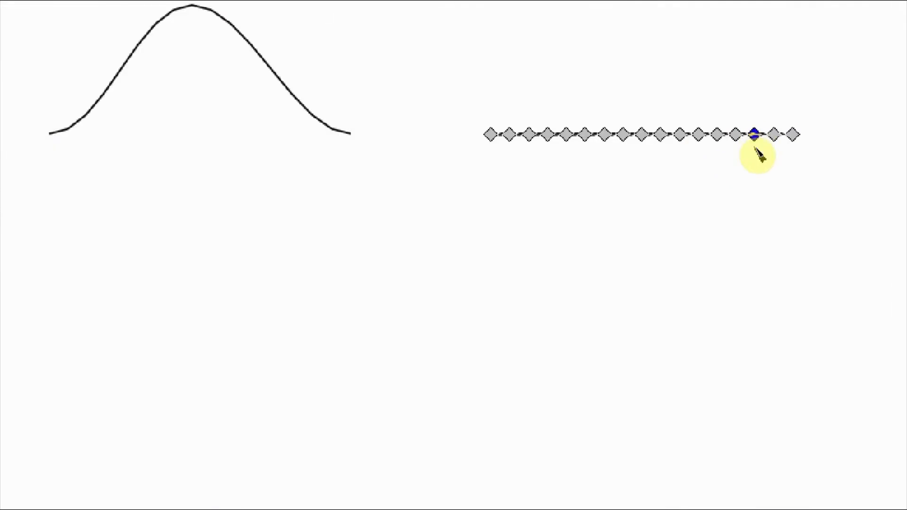
drag(755, 134, 755, 99)
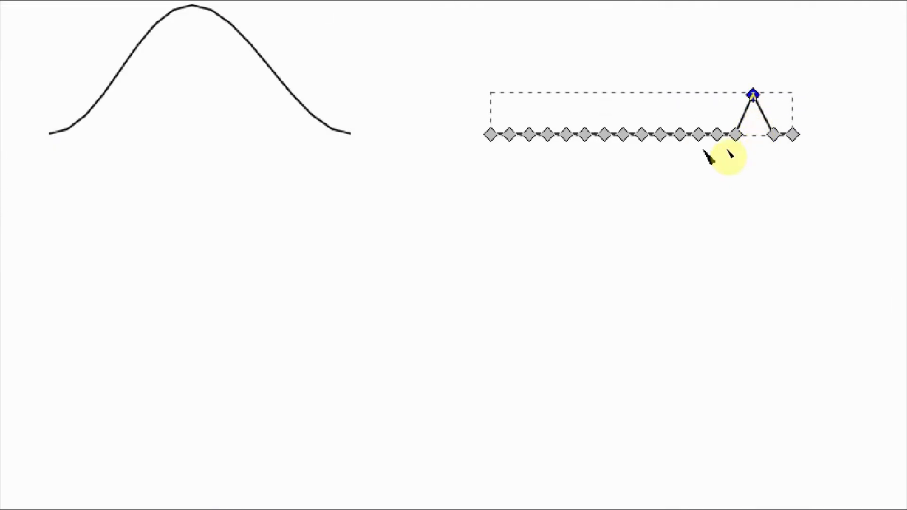
drag(752, 93, 677, 184)
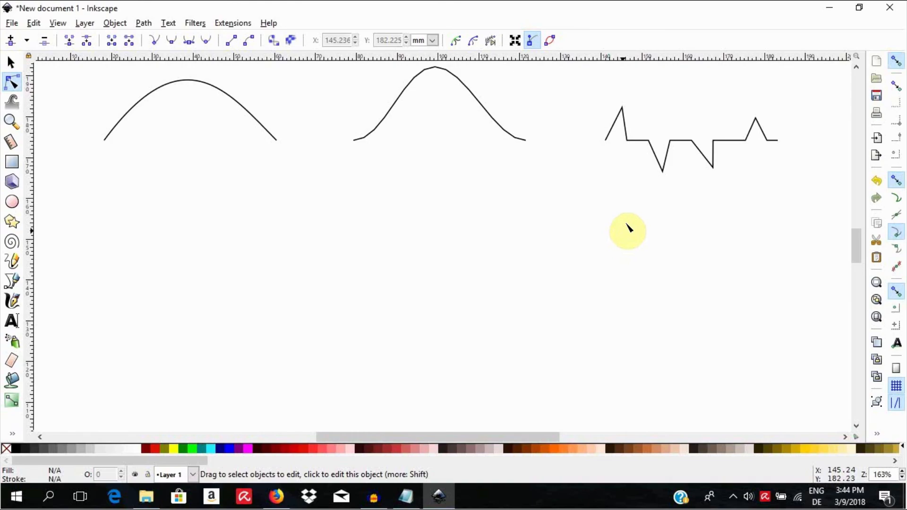
mouse_move(624, 226)
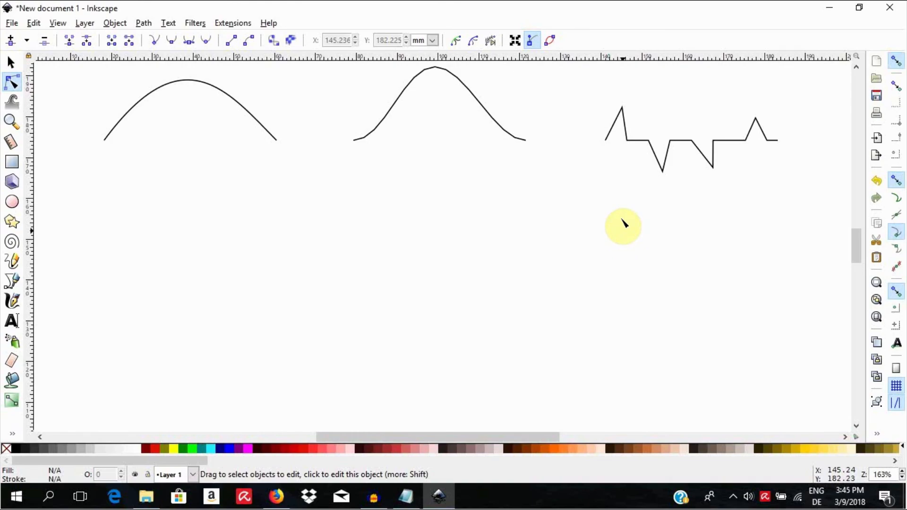
mouse_move(622, 222)
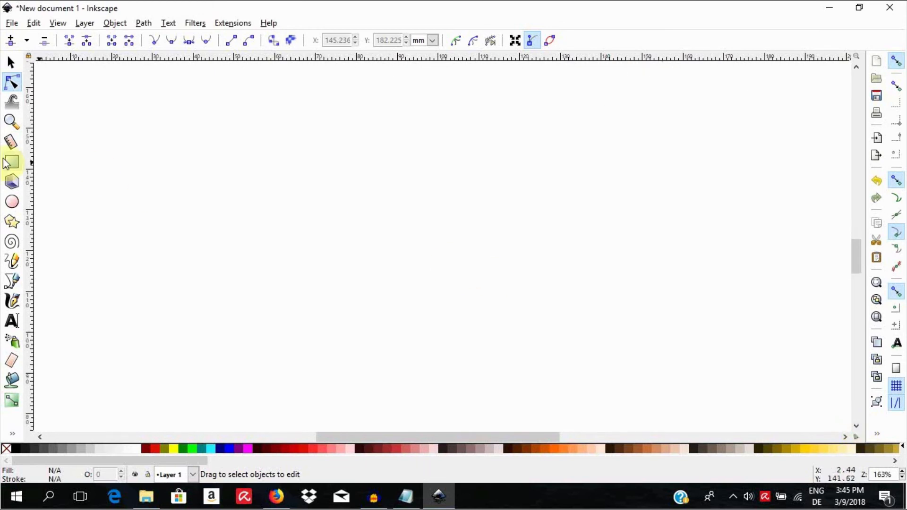
Step: Draw a rectangle near the top left and give it an orange fill
click(11, 162)
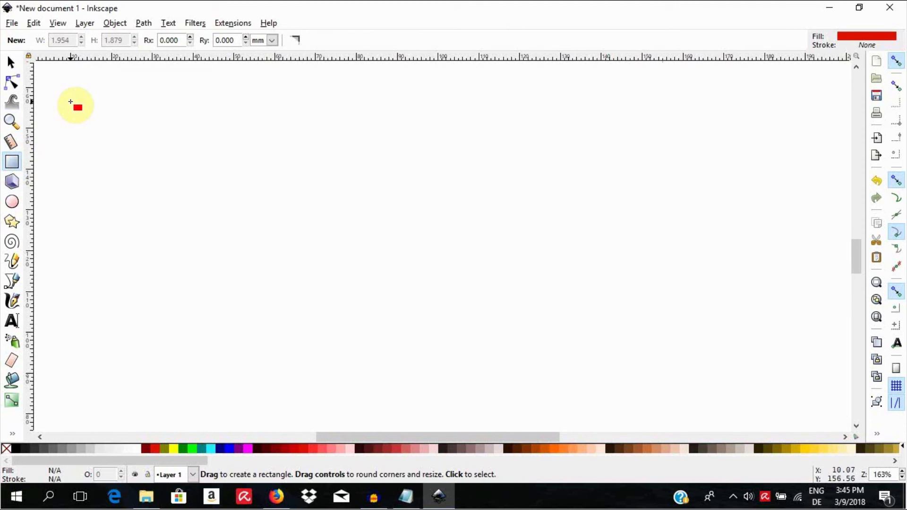
drag(71, 103, 184, 146)
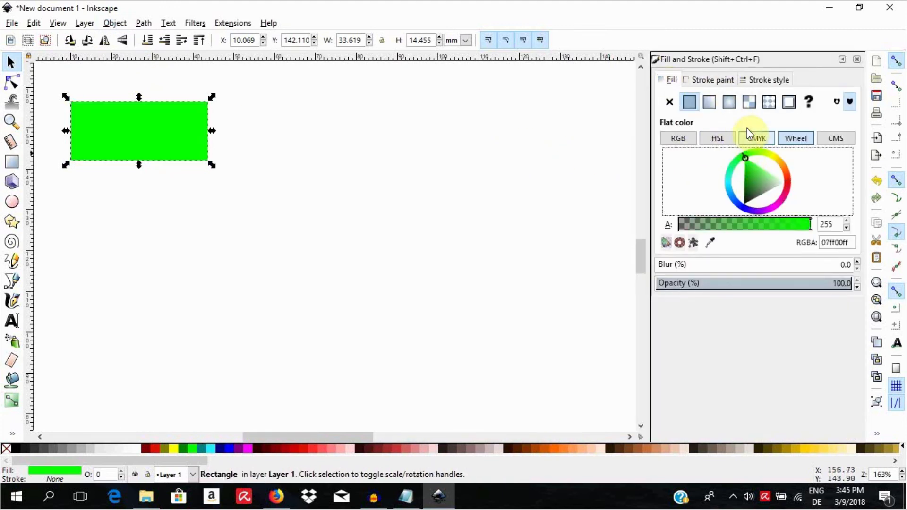
click(768, 79)
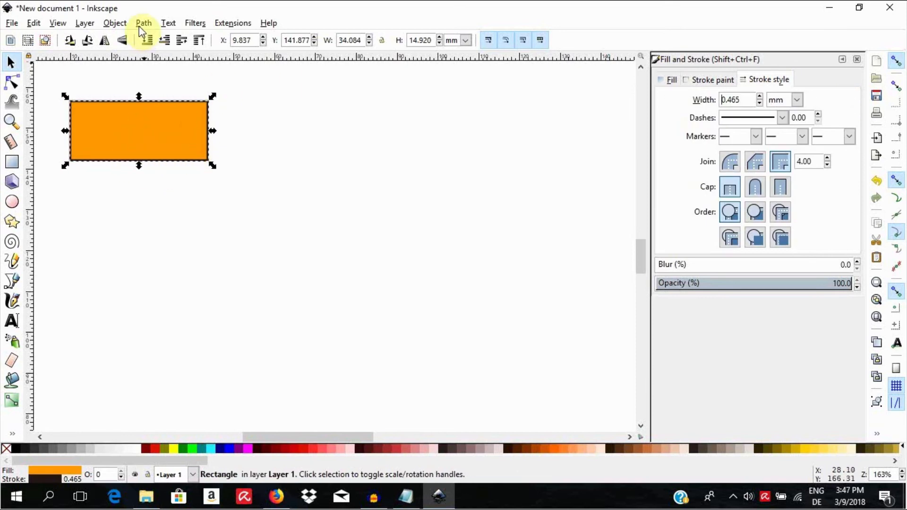
click(143, 23)
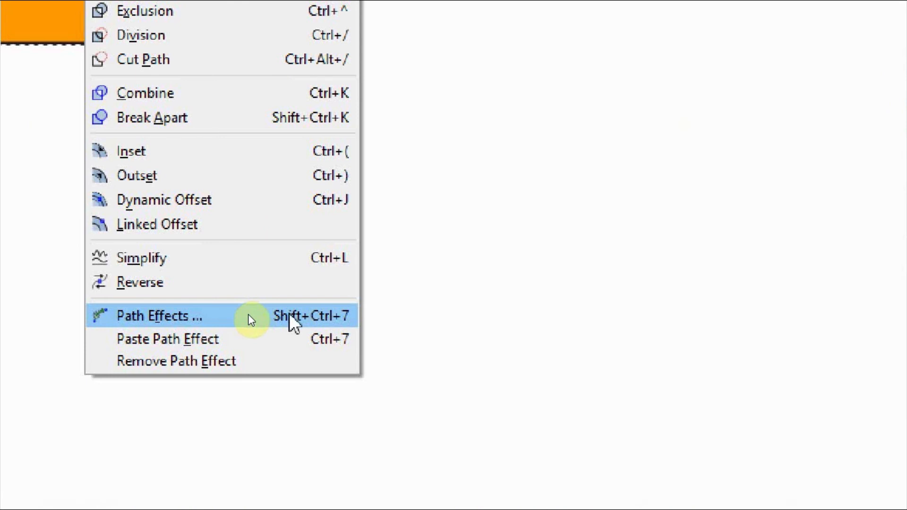
Step: Add the Bend effect to the orange rectangle from the Path Effects dialog
click(160, 315)
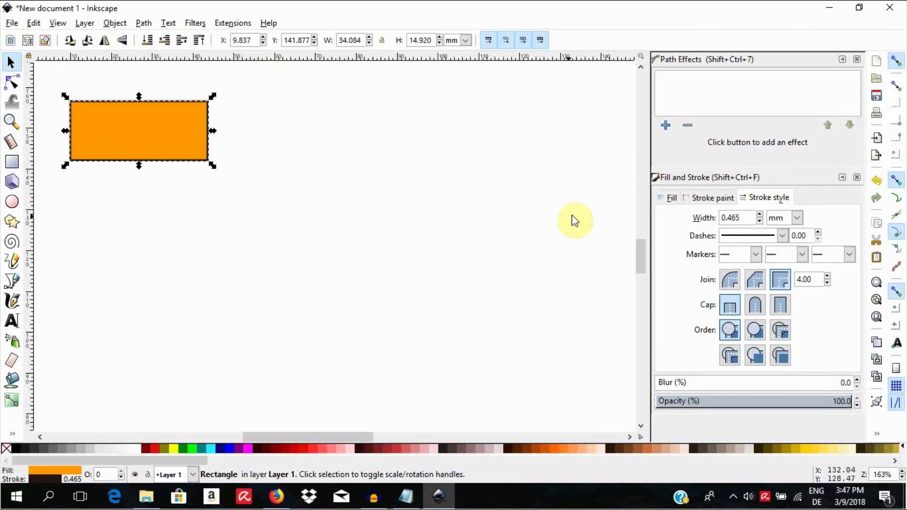
click(666, 126)
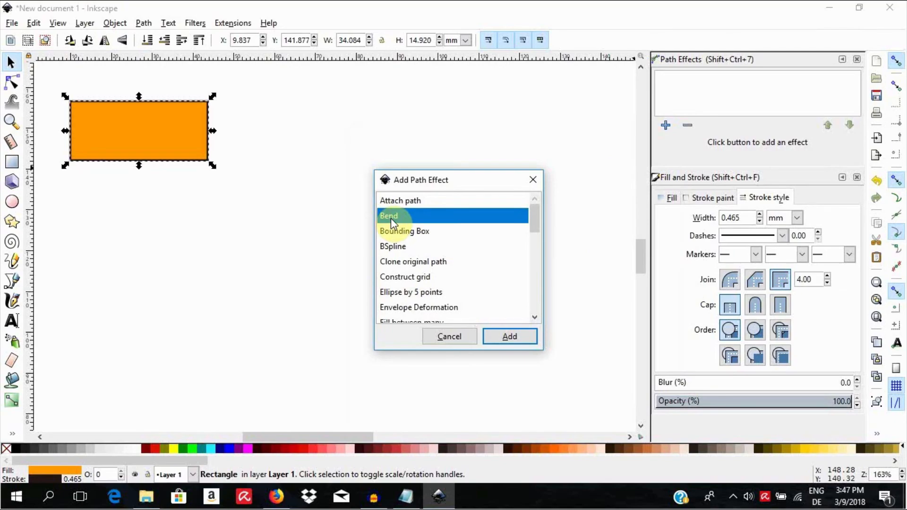
click(509, 336)
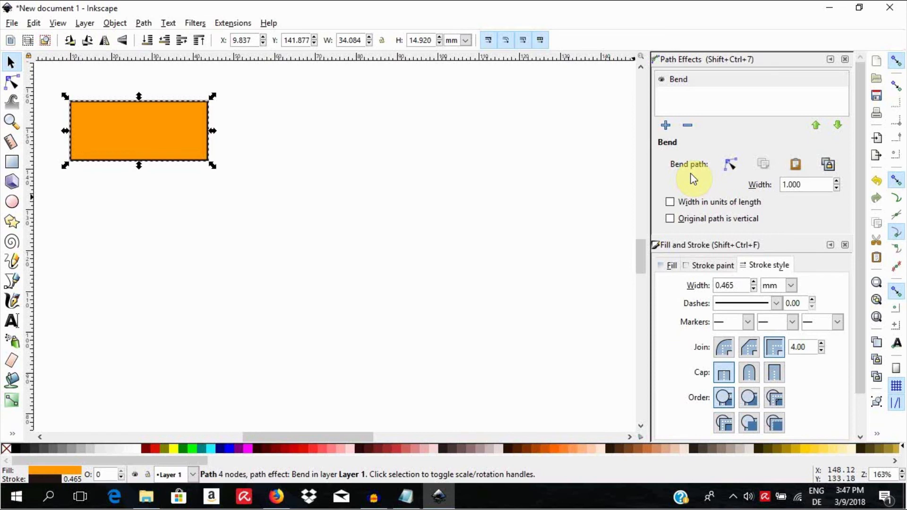
mouse_move(698, 179)
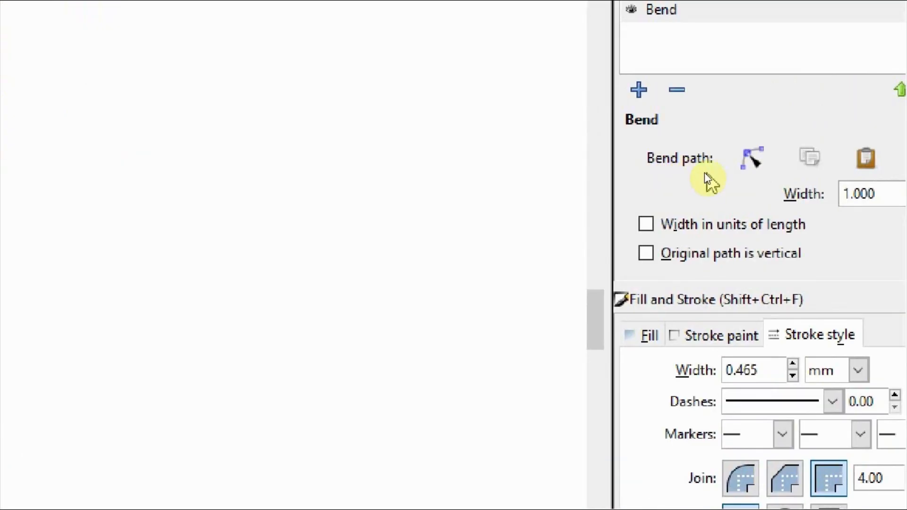
mouse_move(694, 179)
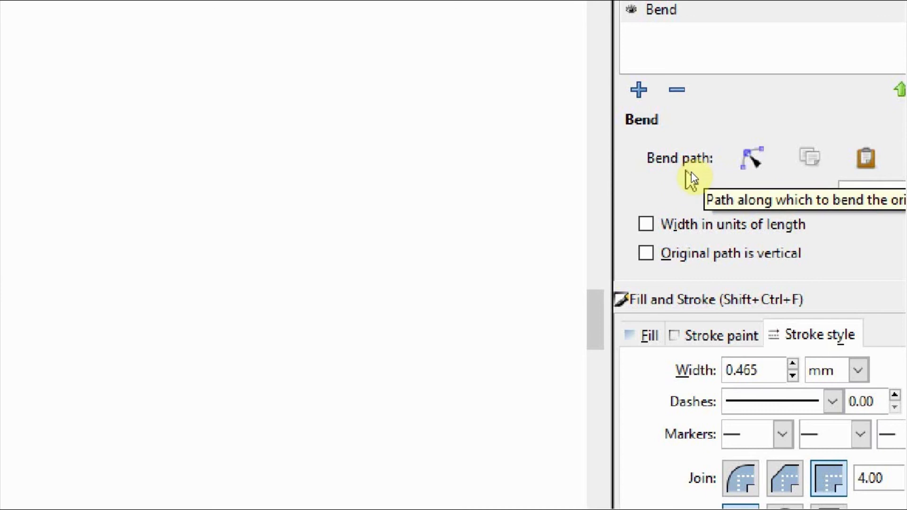
mouse_move(689, 182)
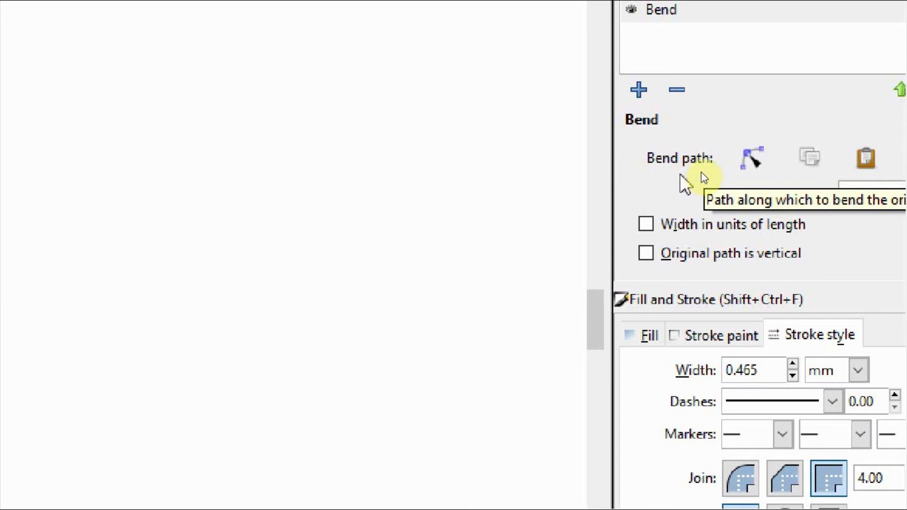
mouse_move(694, 174)
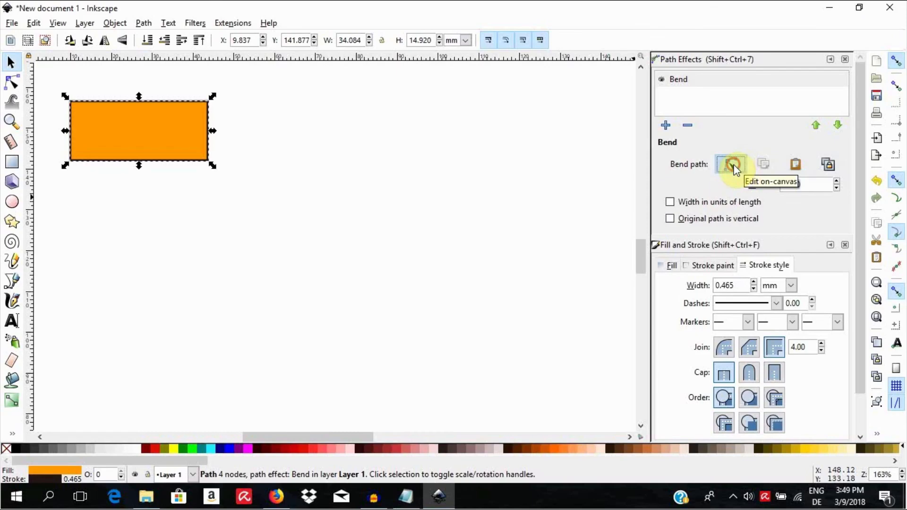
Step: Drag the green bend path up to arch the rectangle, then move a duplicate below it
click(733, 165)
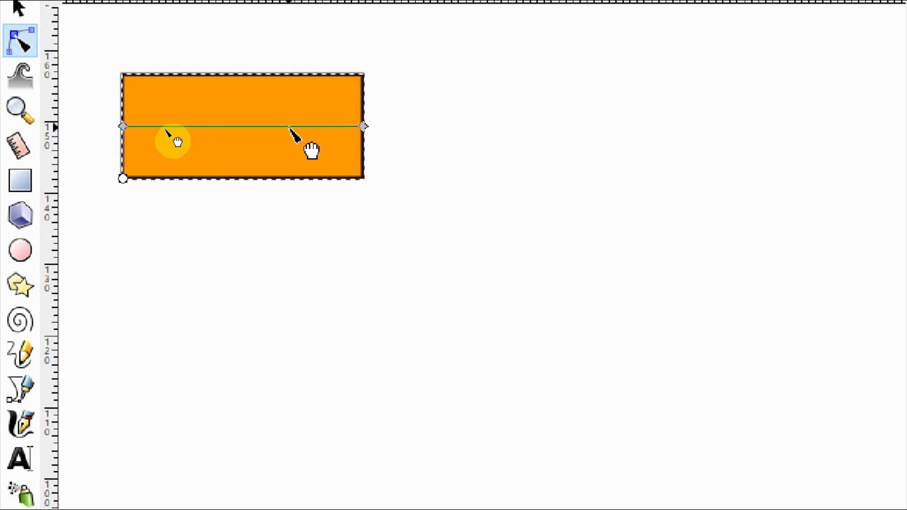
drag(292, 128, 284, 73)
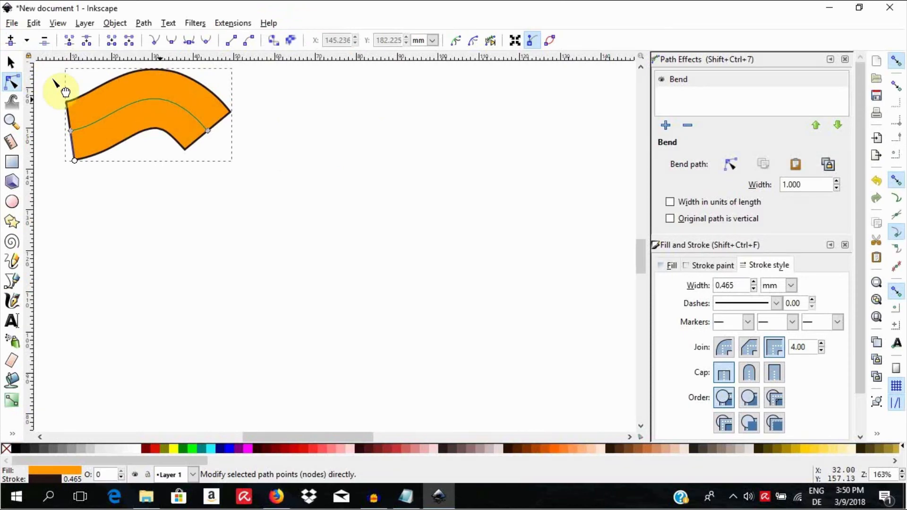
click(10, 62)
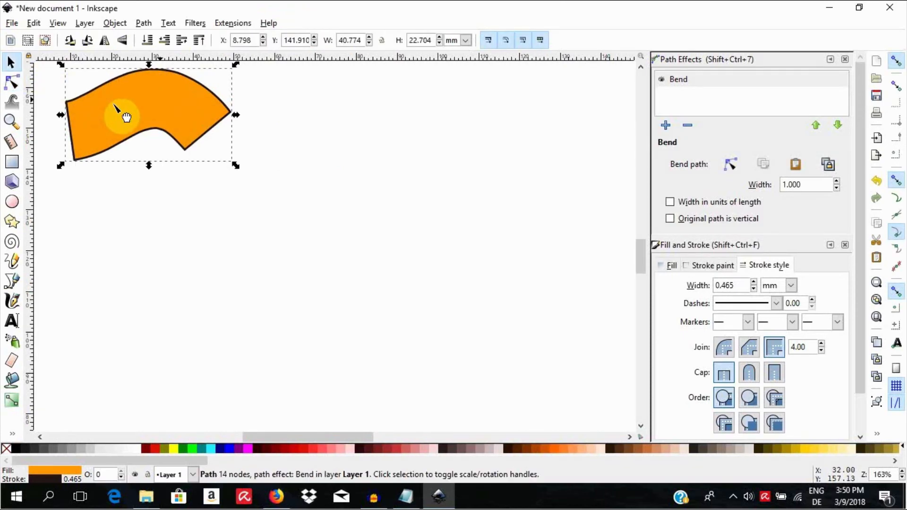
mouse_move(153, 117)
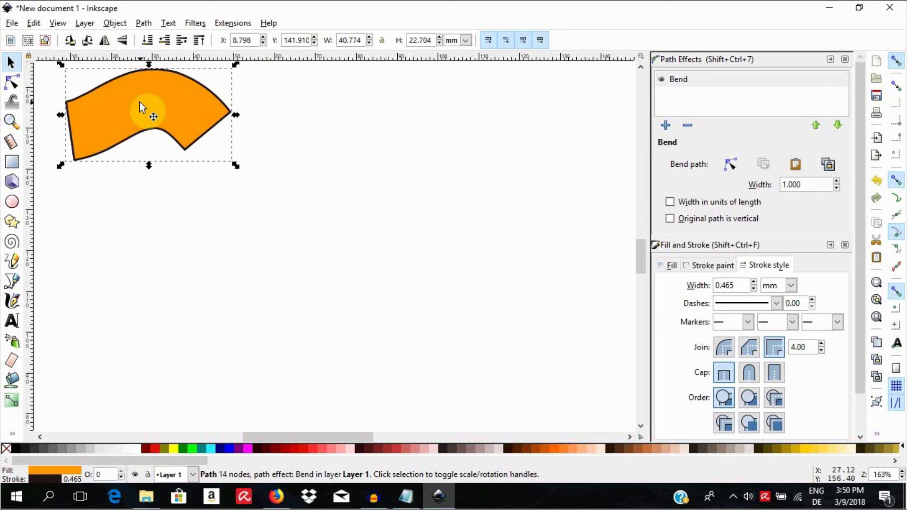
drag(148, 114, 148, 247)
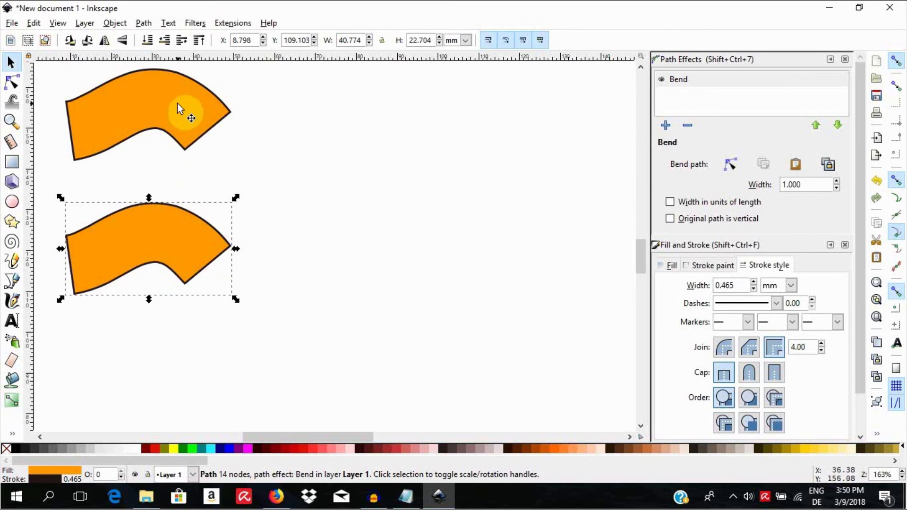
mouse_move(167, 255)
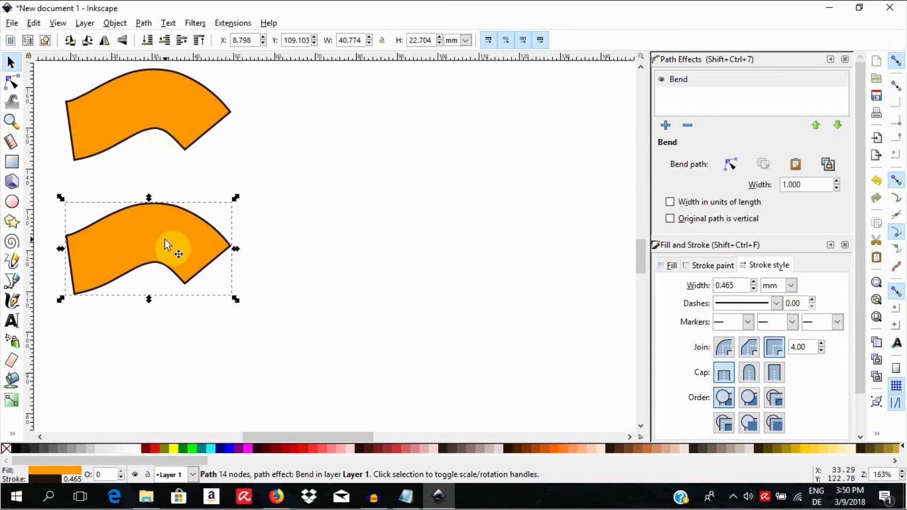
mouse_move(183, 139)
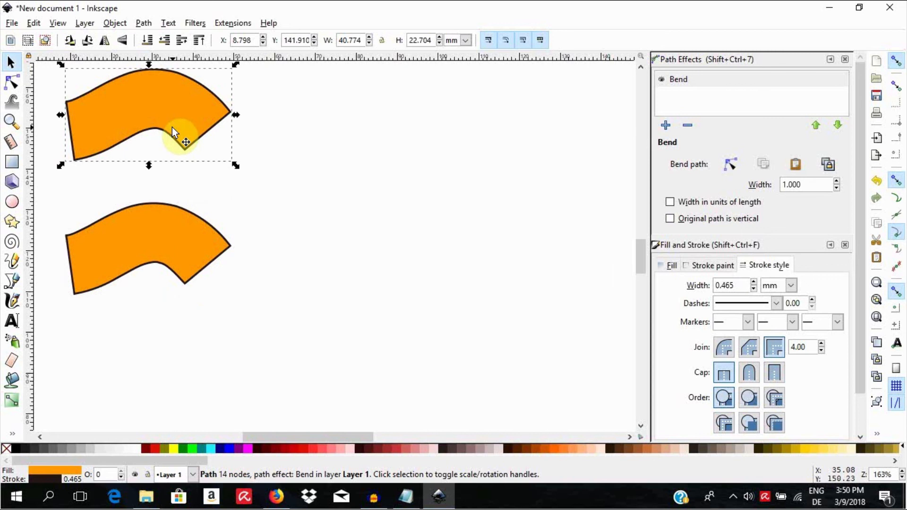
Step: Switch to the Node tool and turn on path outline and Bezier handle display
click(10, 83)
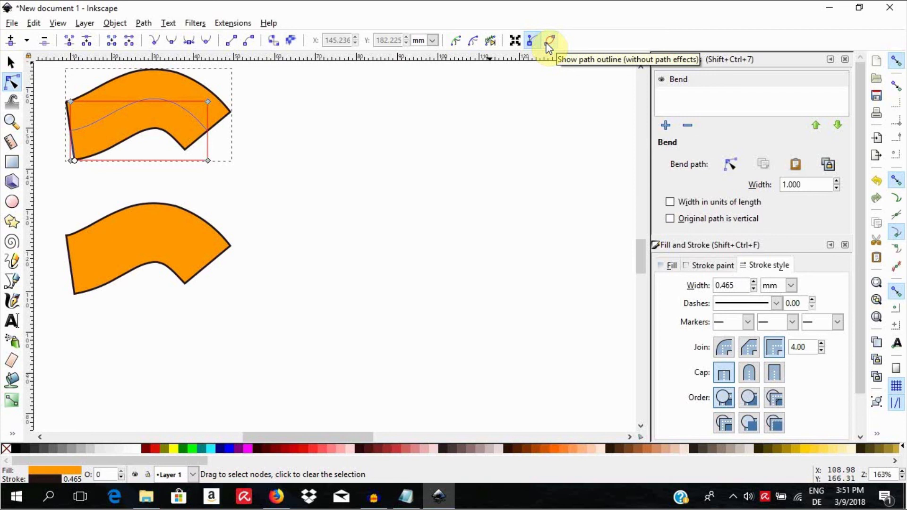
click(549, 41)
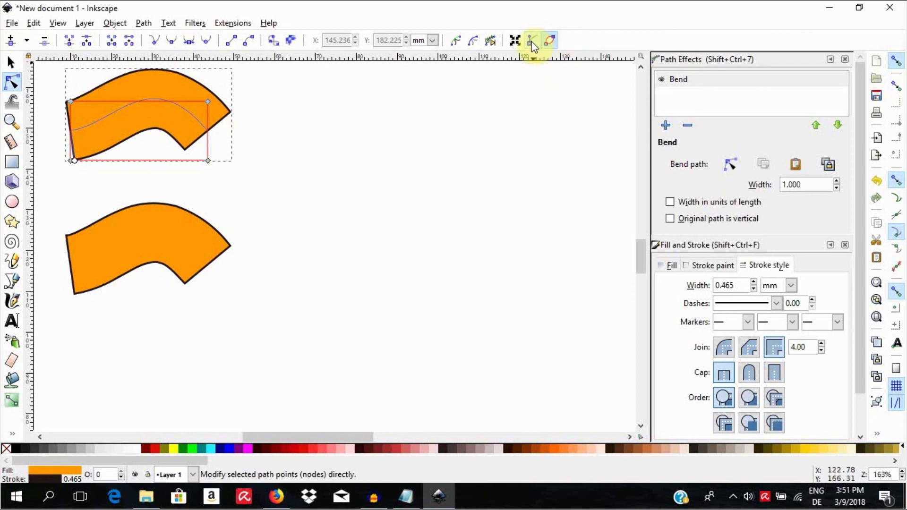
mouse_move(531, 41)
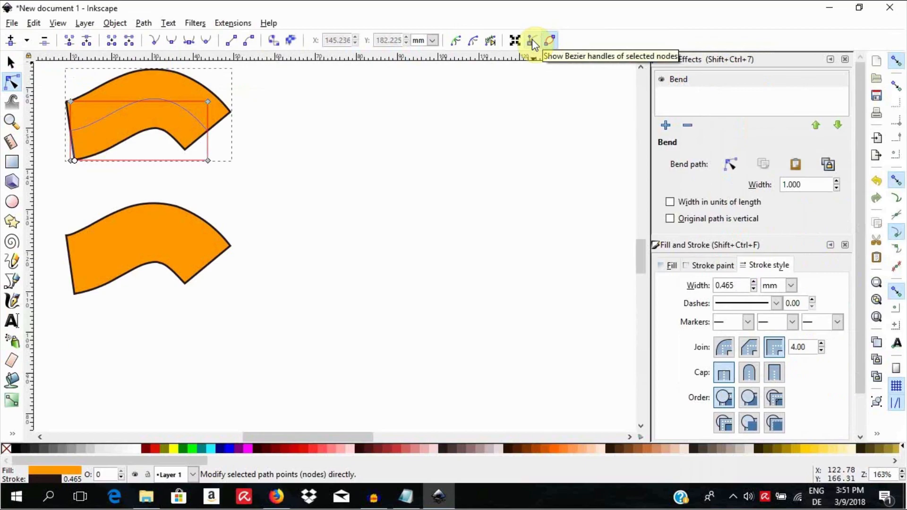
click(531, 39)
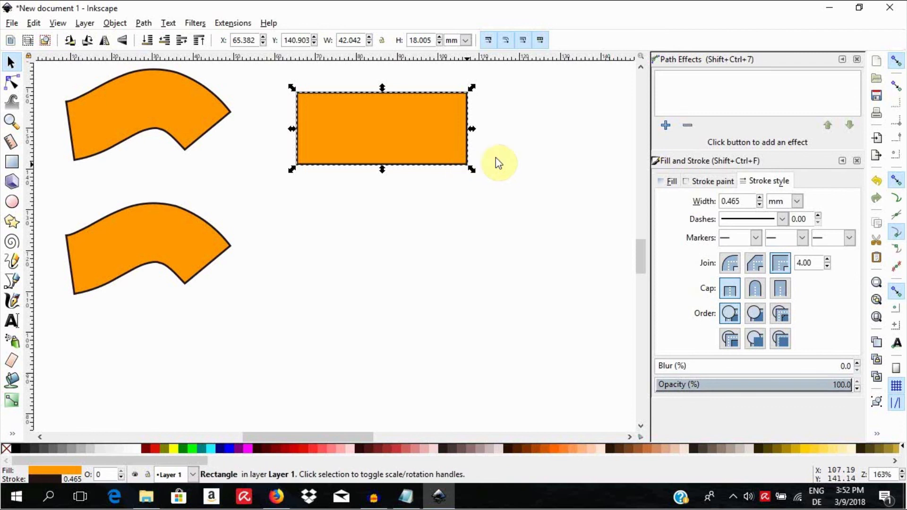
Step: Apply Bend to the new rectangle, insert bend-path nodes, and drag a middle node into a wavy arch
click(665, 124)
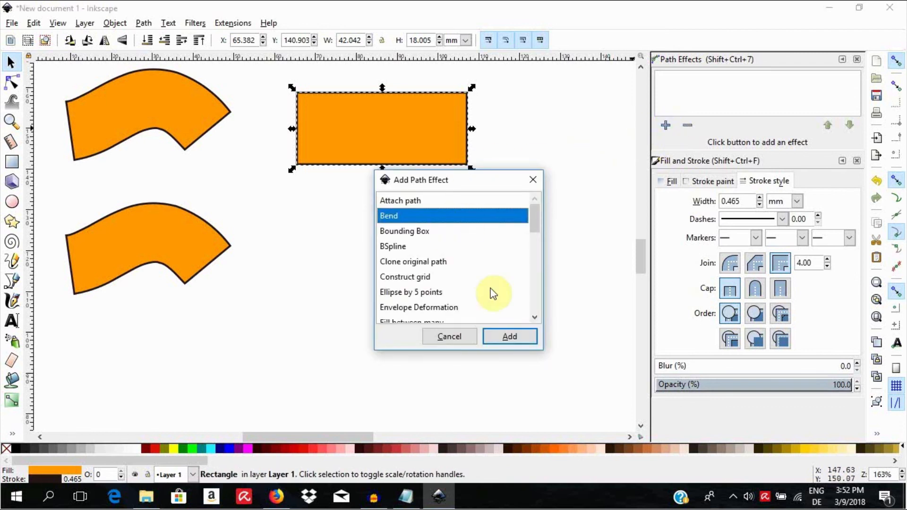
click(509, 336)
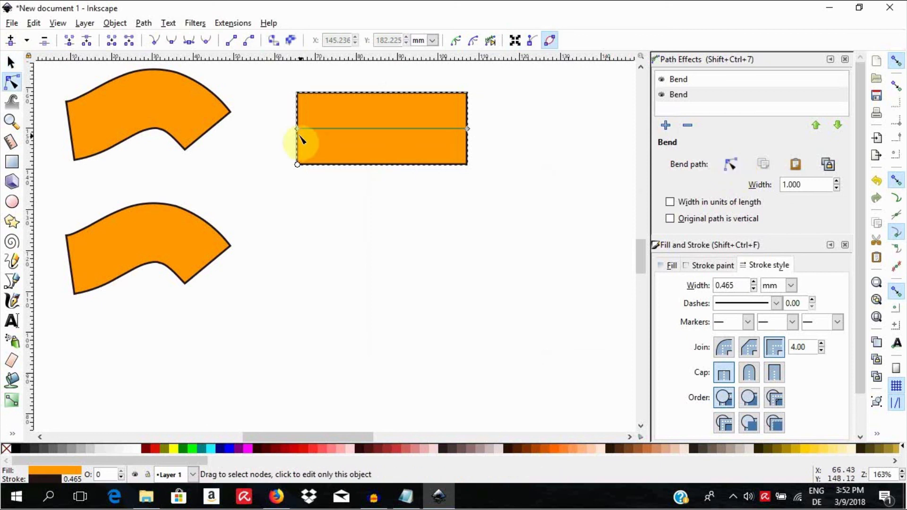
click(296, 128)
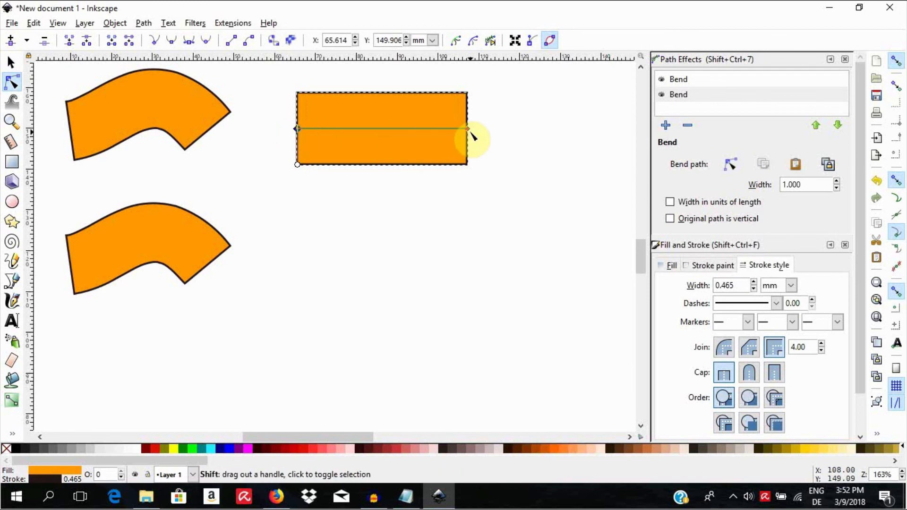
click(467, 128)
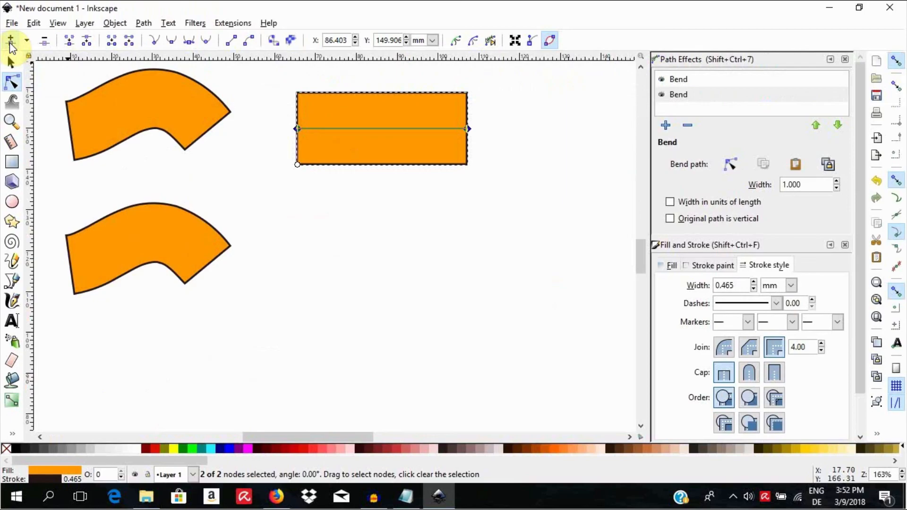
click(9, 40)
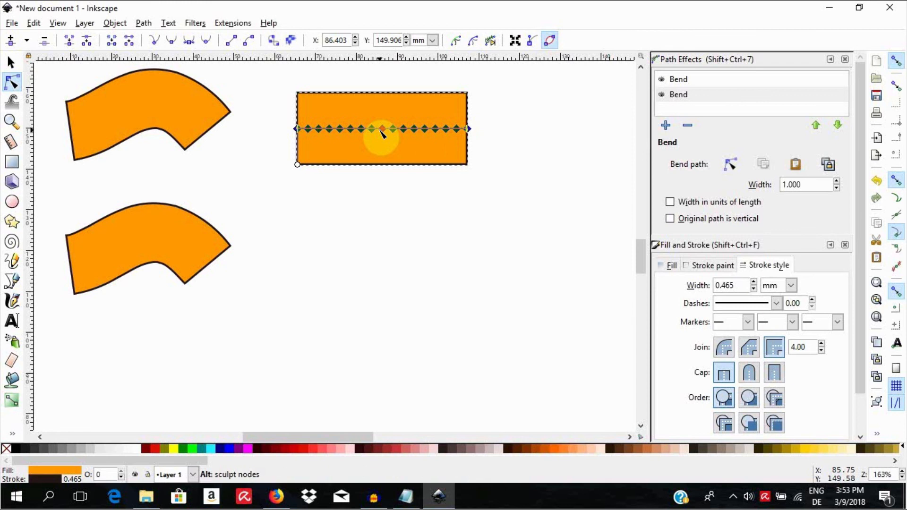
drag(382, 129, 387, 114)
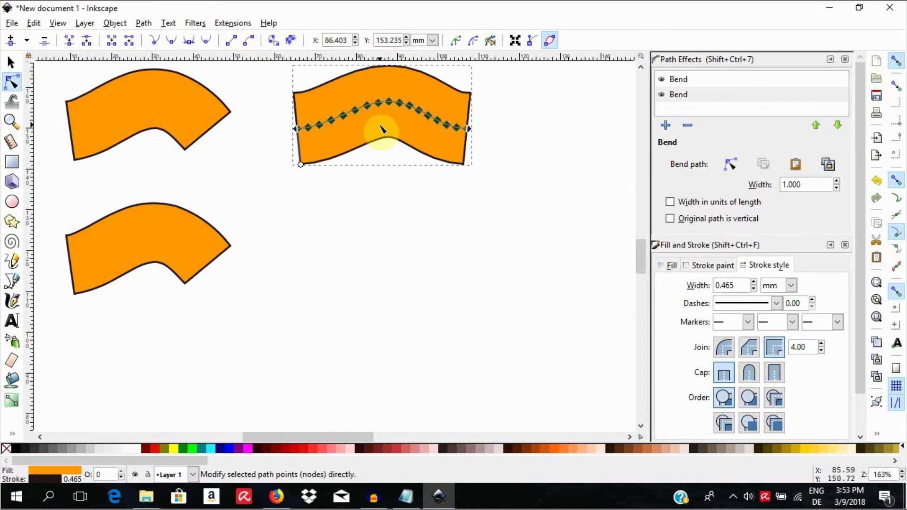
click(164, 118)
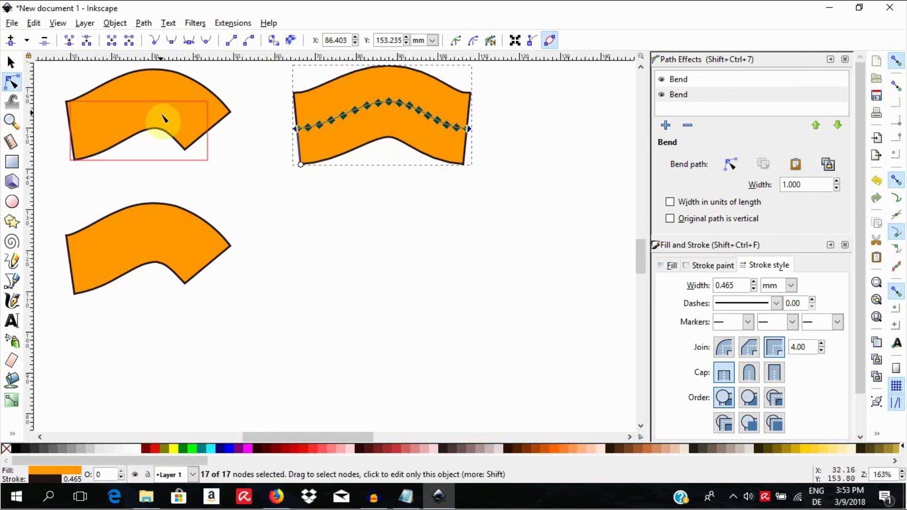